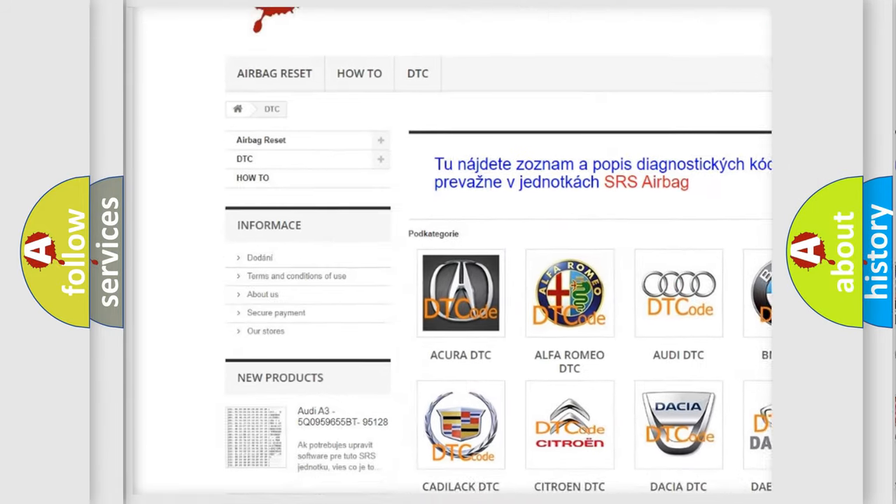
{"action": "scroll", "scroll_direction": "down", "scroll_amount": 3}
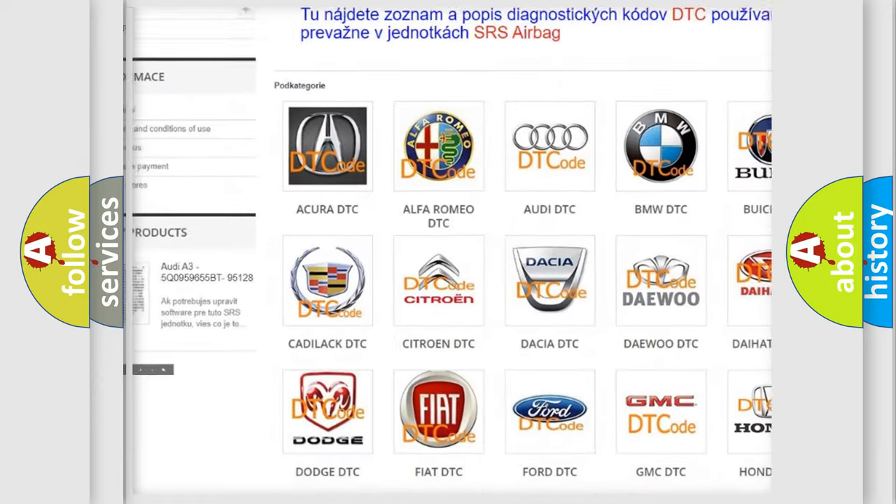